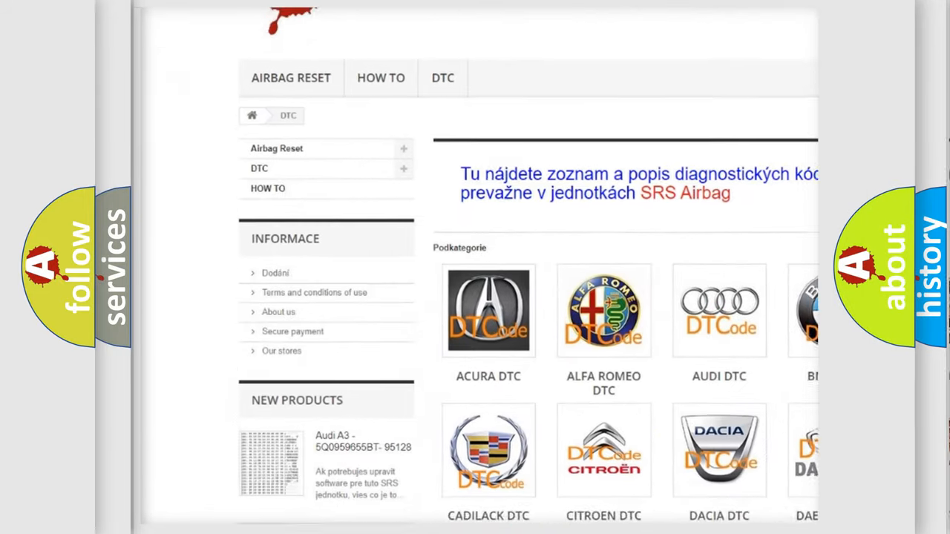
pyautogui.scroll(-3)
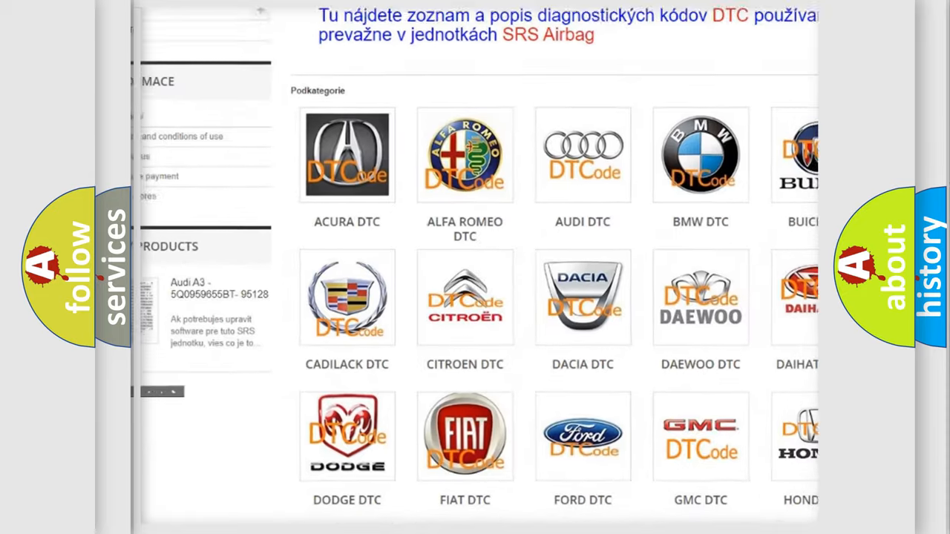
pyautogui.scroll(-3)
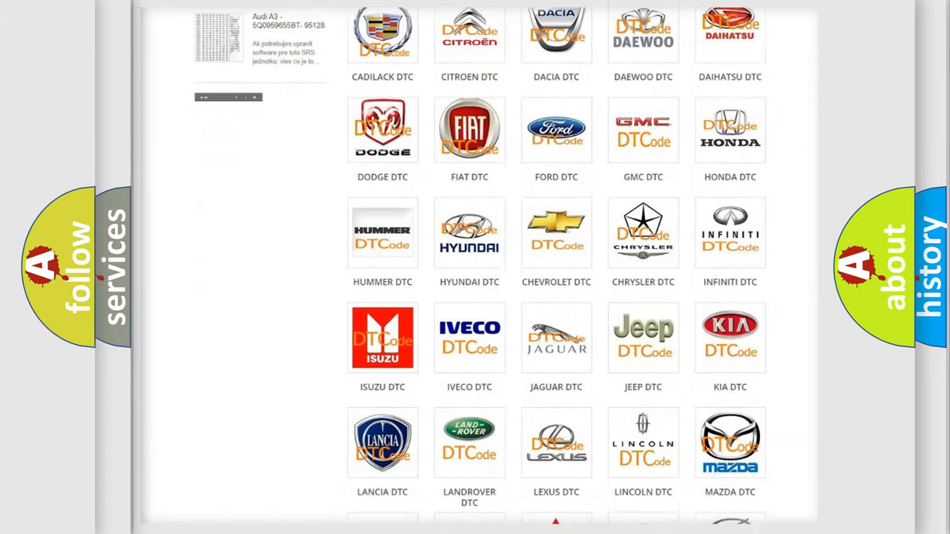
pyautogui.scroll(-3)
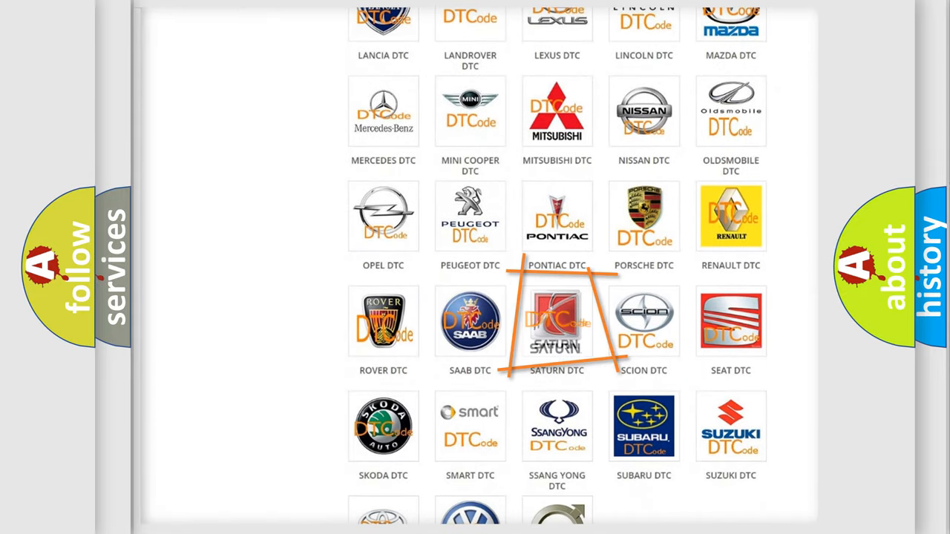